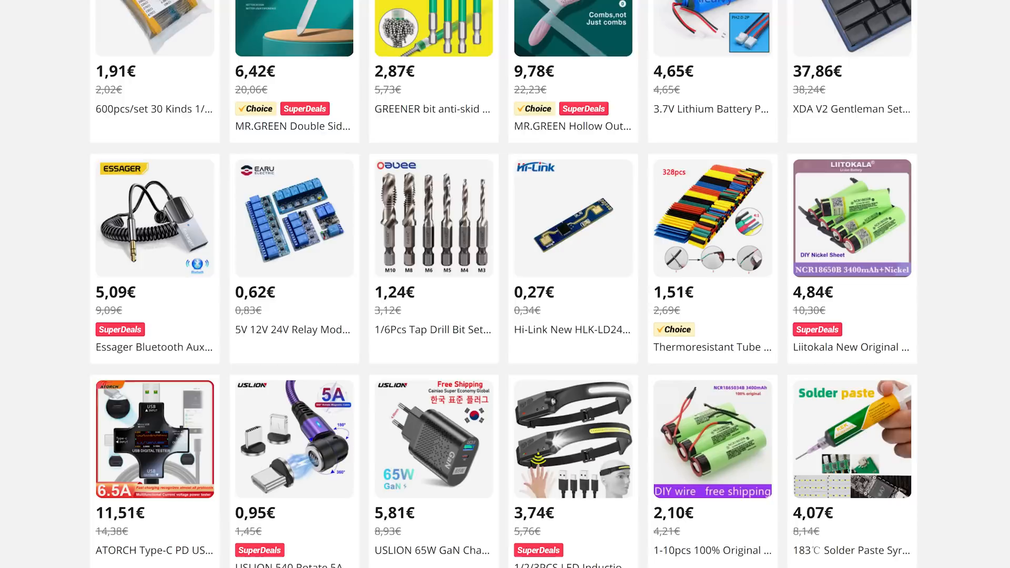
{"action": "left_click", "coordinate": [572, 218]}
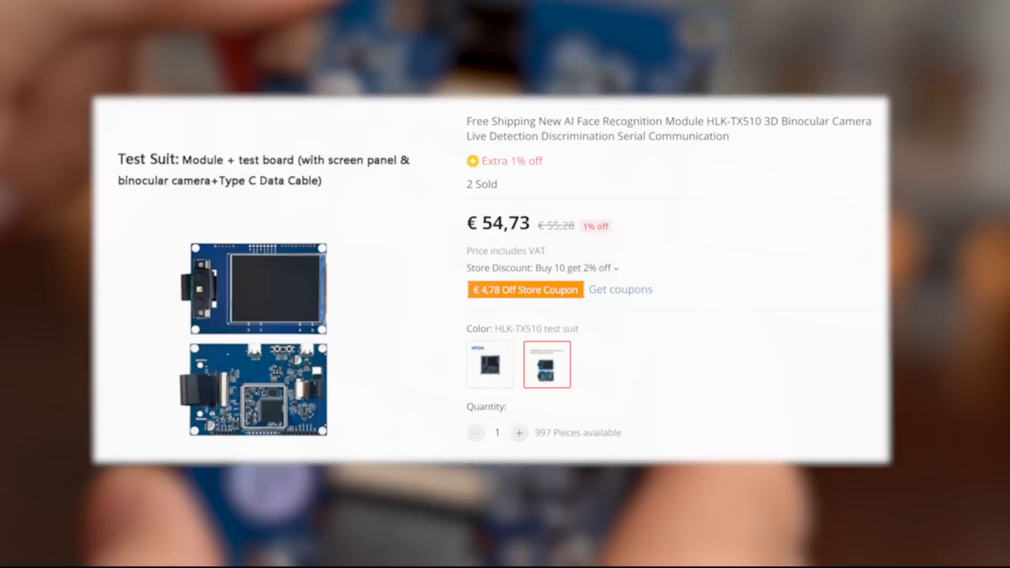